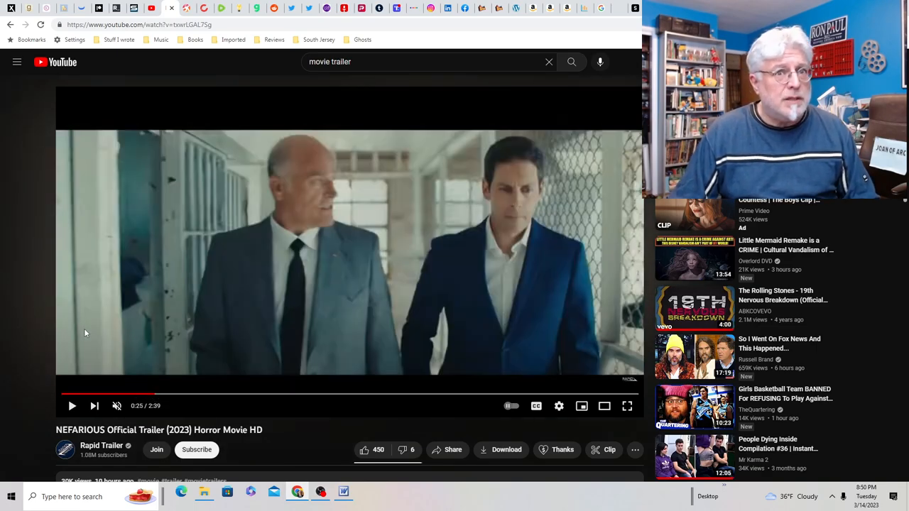
{"action": "mouse_move", "coordinate": [163, 394]}
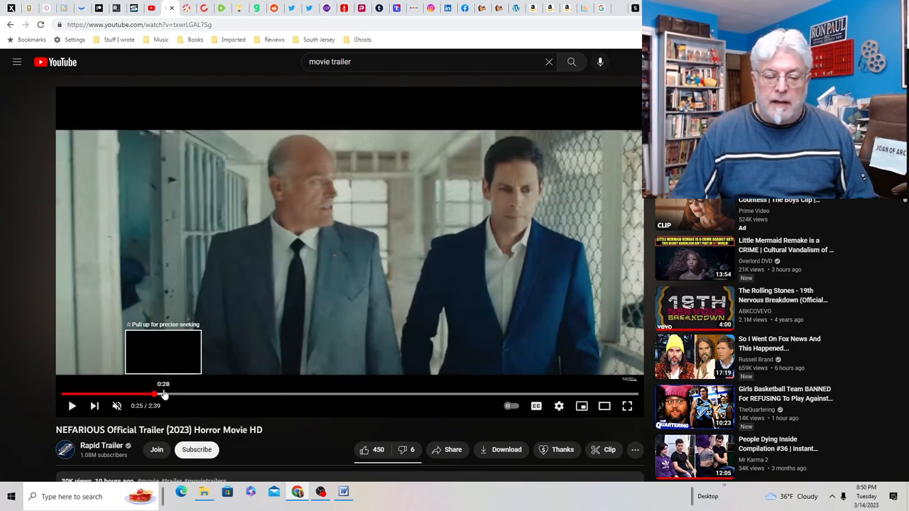
- Seek the NEFARIOUS trailer ahead in jumps from 0:25 through 0:34 and 0:58 to about 1:03
{"action": "left_click_drag", "start_coordinate": [155, 394], "coordinate": [179, 394]}
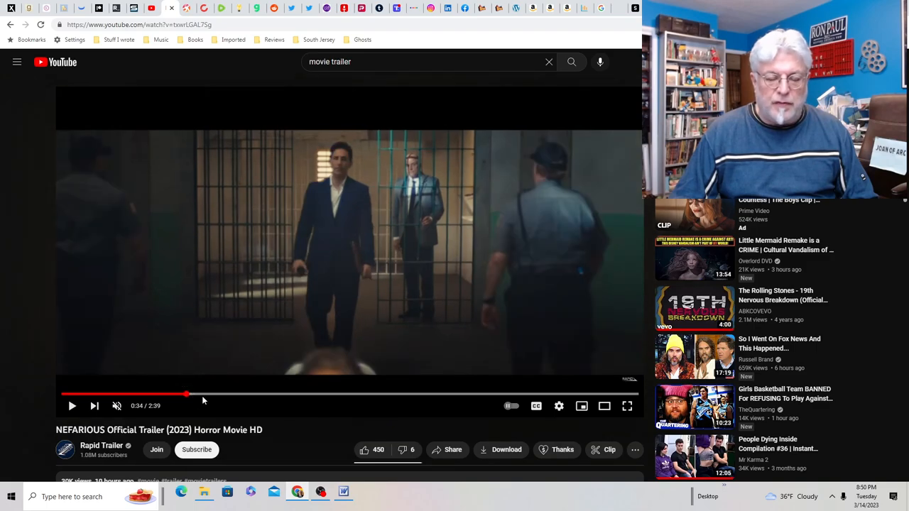
{"action": "mouse_move", "coordinate": [197, 396]}
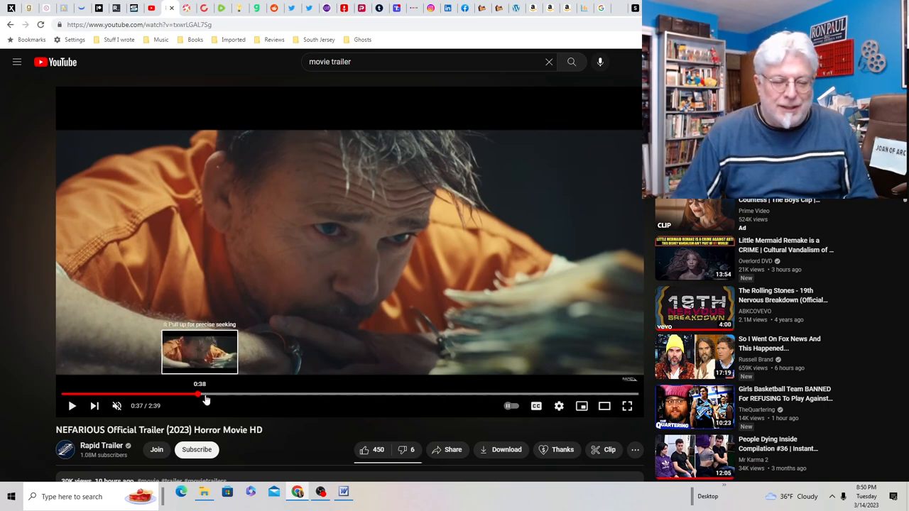
{"action": "left_click_drag", "start_coordinate": [198, 393], "coordinate": [229, 394]}
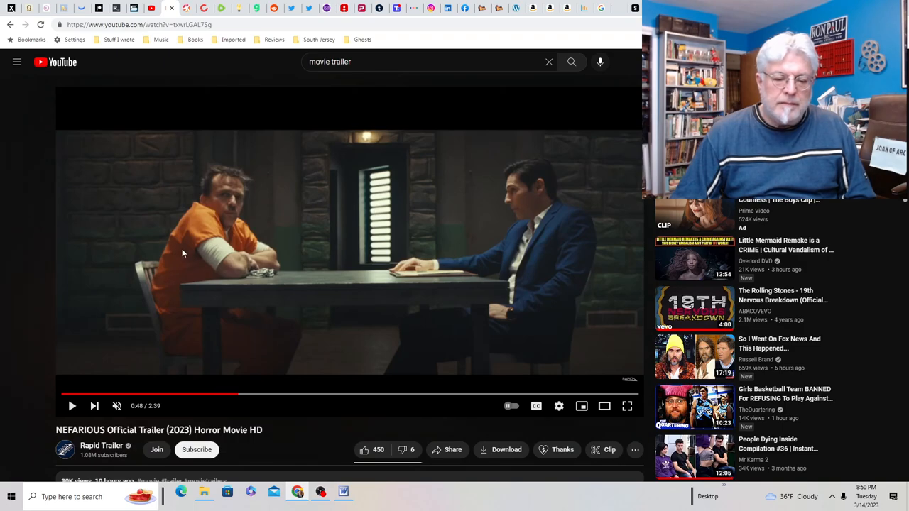
{"action": "mouse_move", "coordinate": [245, 395]}
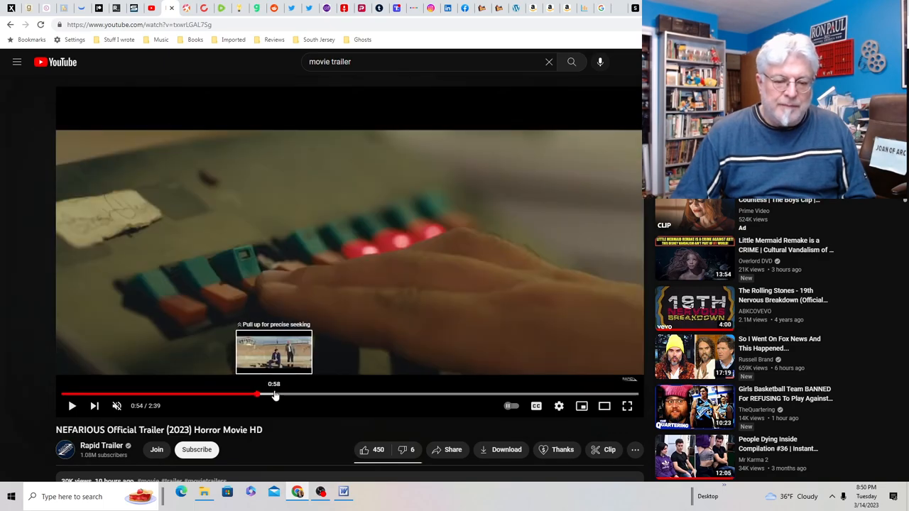
{"action": "left_click", "coordinate": [270, 394]}
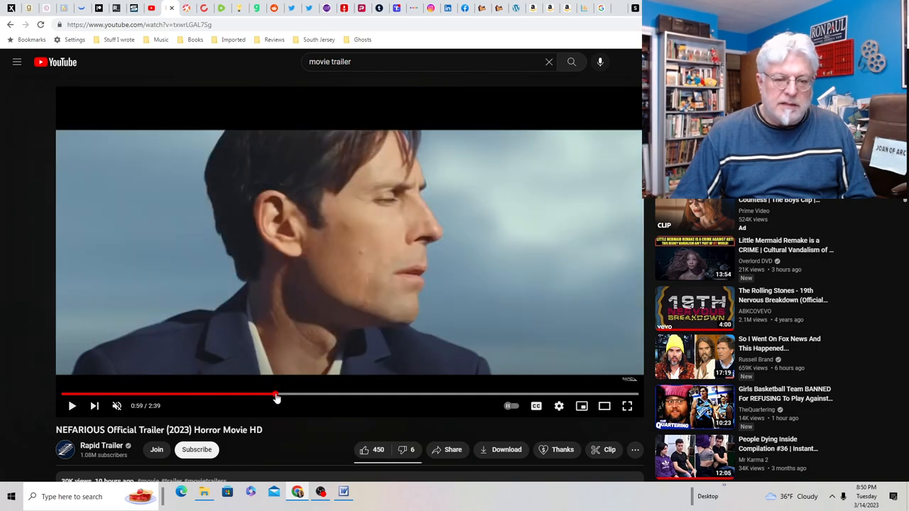
{"action": "left_click", "coordinate": [277, 395]}
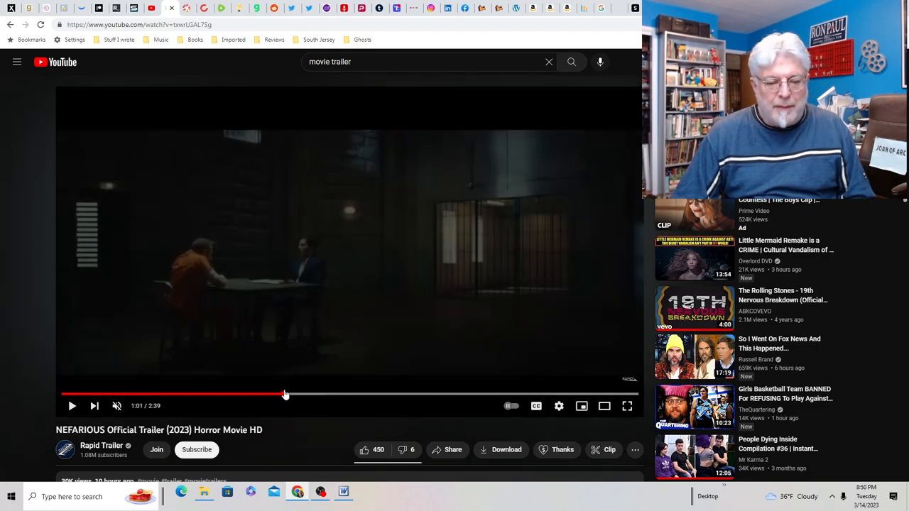
{"action": "mouse_move", "coordinate": [298, 394]}
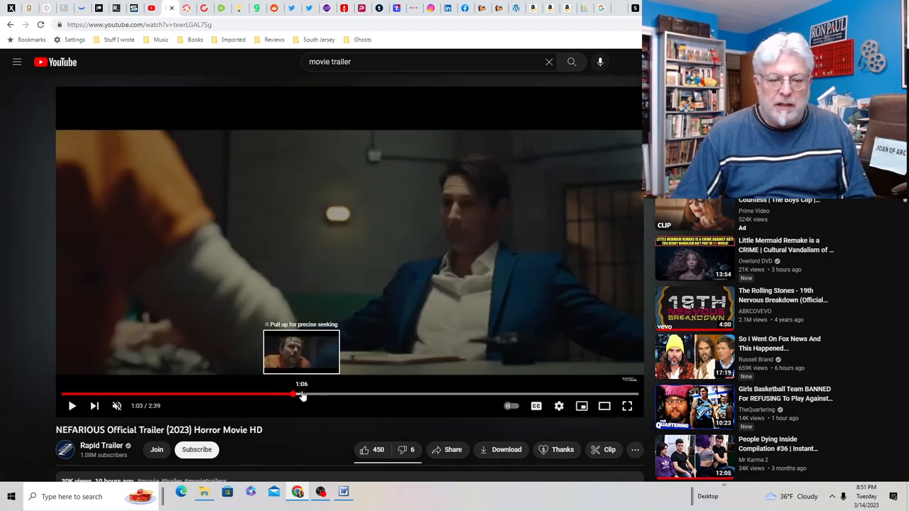
- Skip the trailer ahead from about 1:06 through 1:20 to past 1:29
{"action": "left_click_drag", "start_coordinate": [293, 394], "coordinate": [316, 394]}
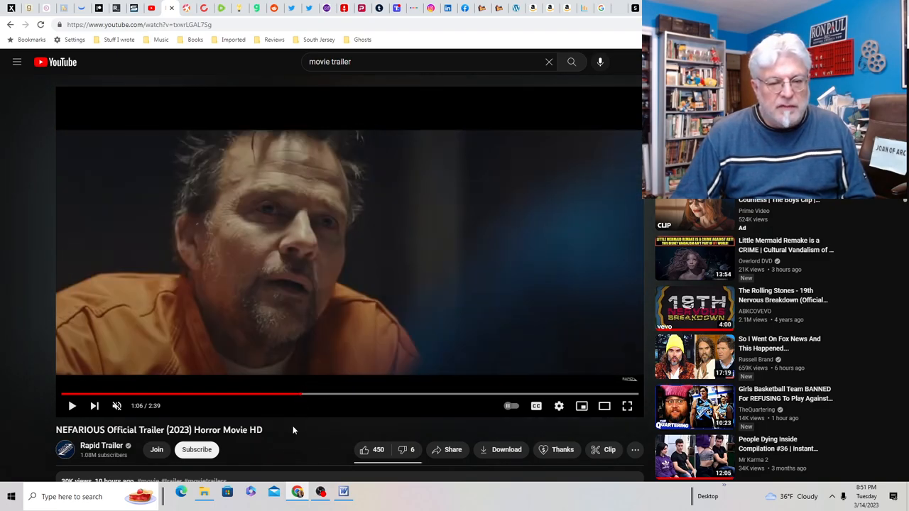
{"action": "mouse_move", "coordinate": [315, 399]}
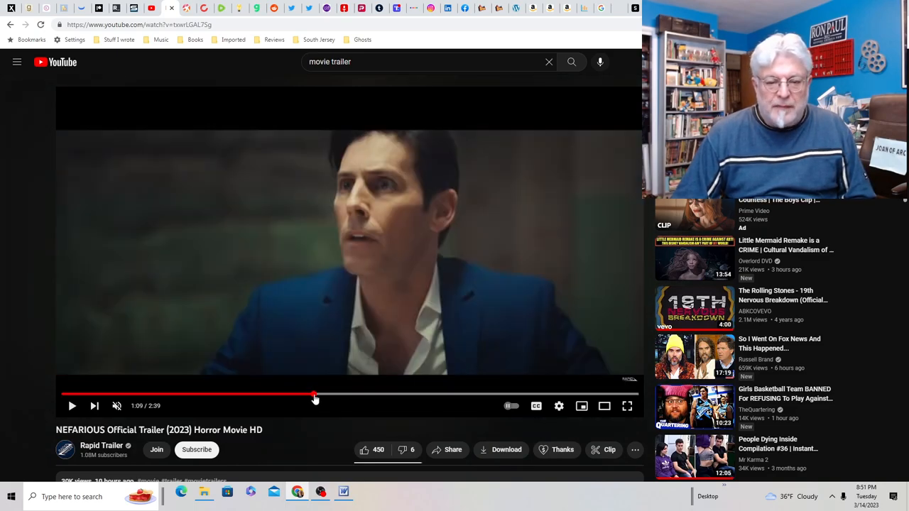
{"action": "mouse_move", "coordinate": [330, 394]}
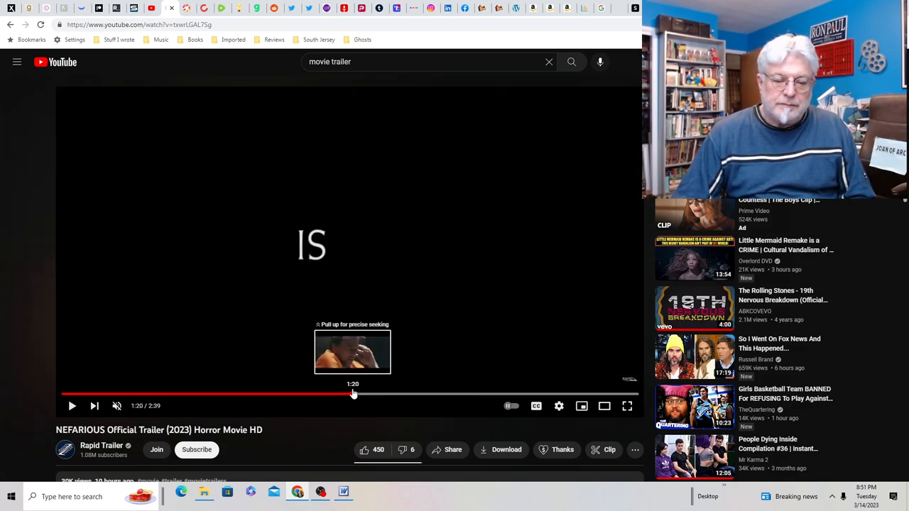
{"action": "left_click", "coordinate": [353, 394]}
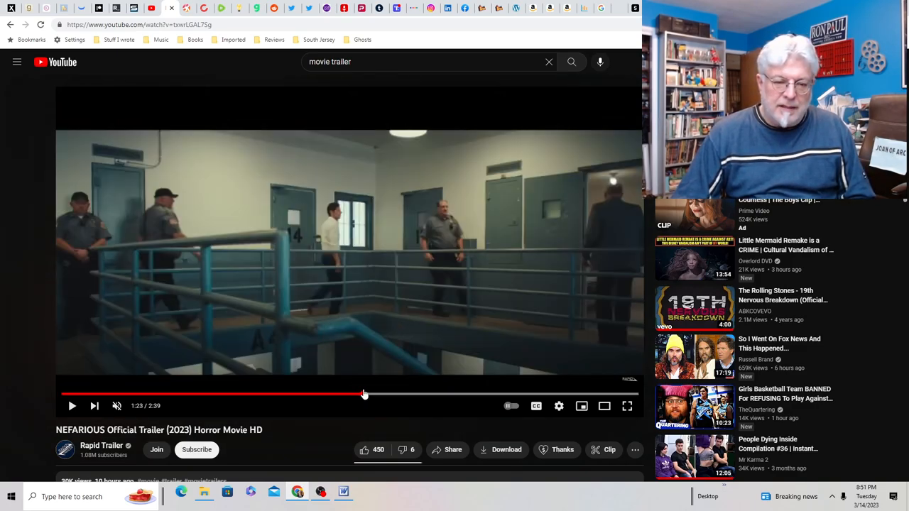
{"action": "left_click_drag", "start_coordinate": [364, 394], "coordinate": [387, 394]}
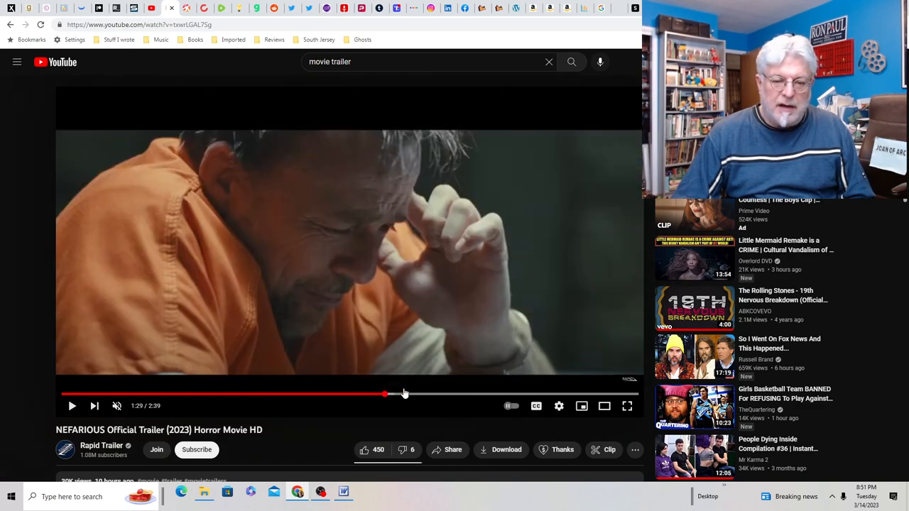
{"action": "left_click", "coordinate": [405, 394]}
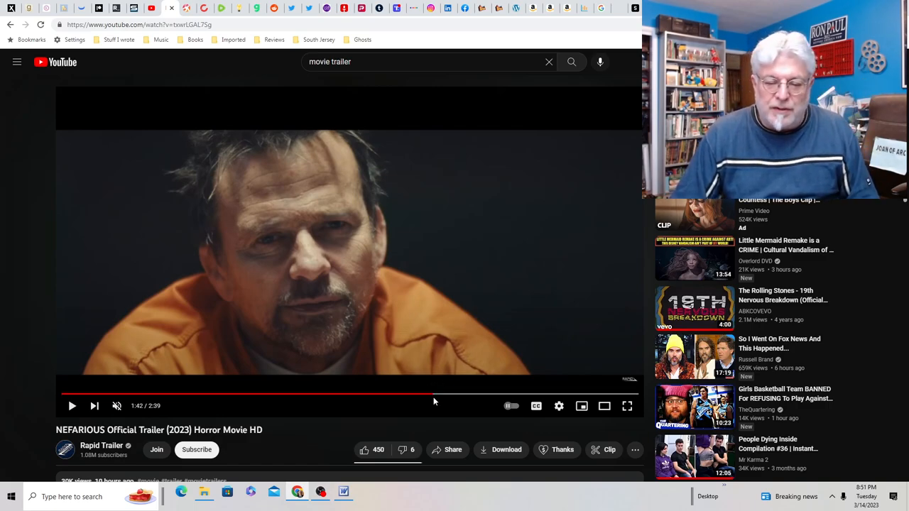
{"action": "mouse_move", "coordinate": [440, 394]}
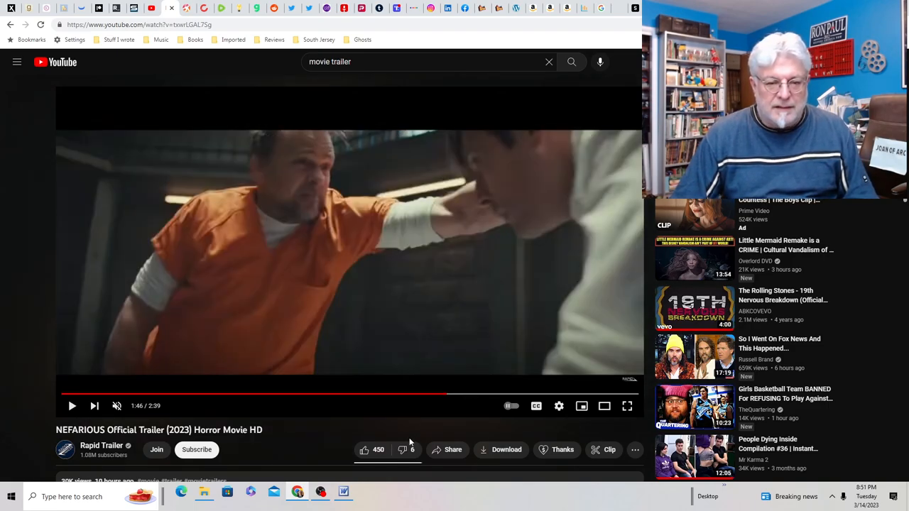
{"action": "mouse_move", "coordinate": [457, 394]}
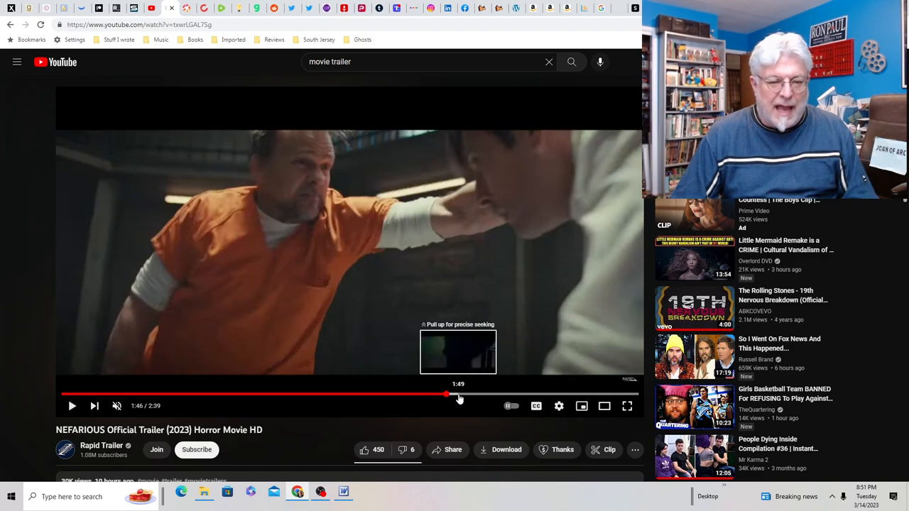
- Scrub into the final section at 2:12, then rewind to the prisoner close-up near 1:50
{"action": "left_click_drag", "start_coordinate": [447, 394], "coordinate": [479, 393]}
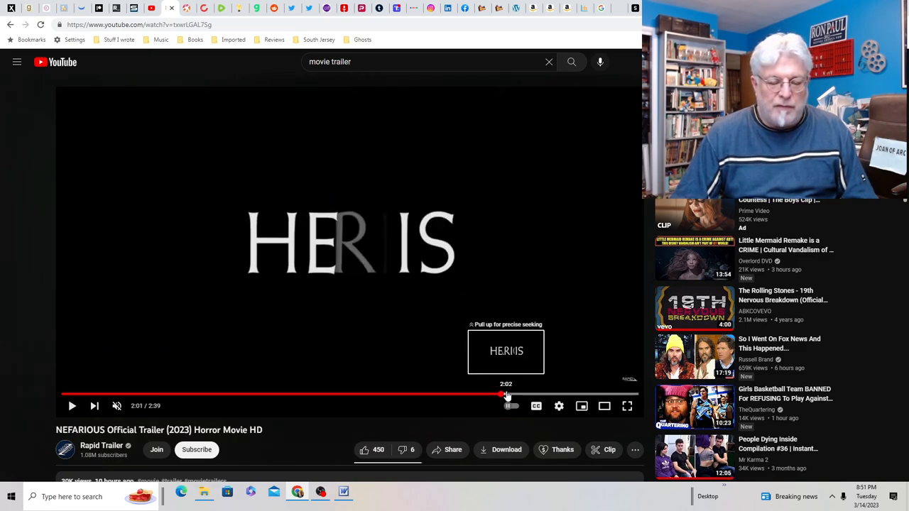
{"action": "left_click_drag", "start_coordinate": [506, 395], "coordinate": [518, 394]}
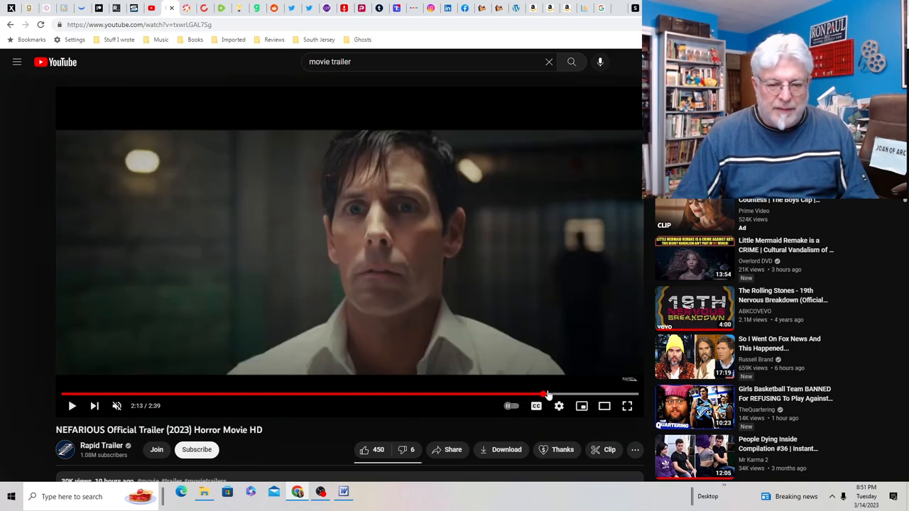
{"action": "mouse_move", "coordinate": [553, 395]}
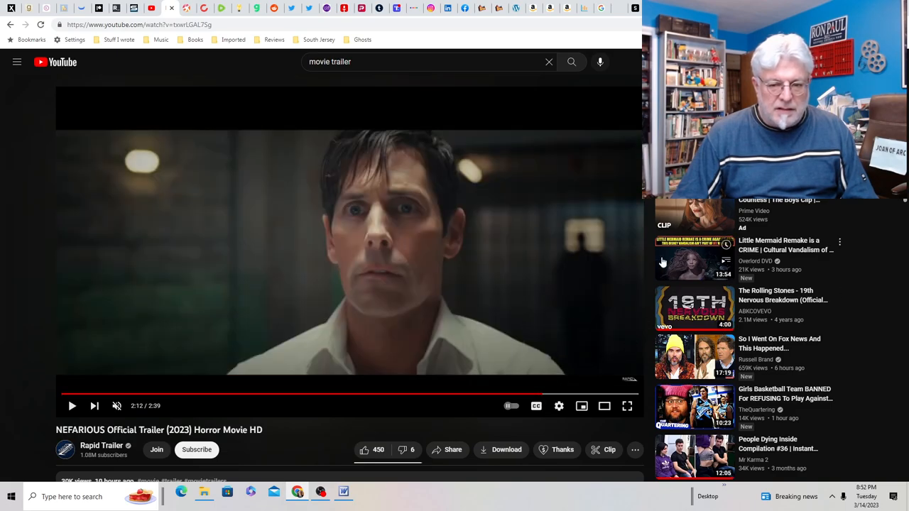
{"action": "mouse_move", "coordinate": [493, 243]}
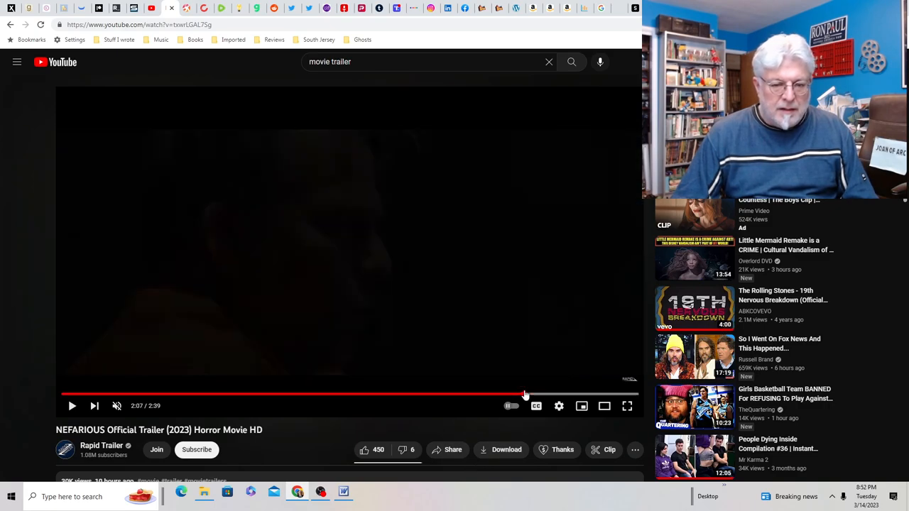
{"action": "left_click_drag", "start_coordinate": [524, 393], "coordinate": [485, 394]}
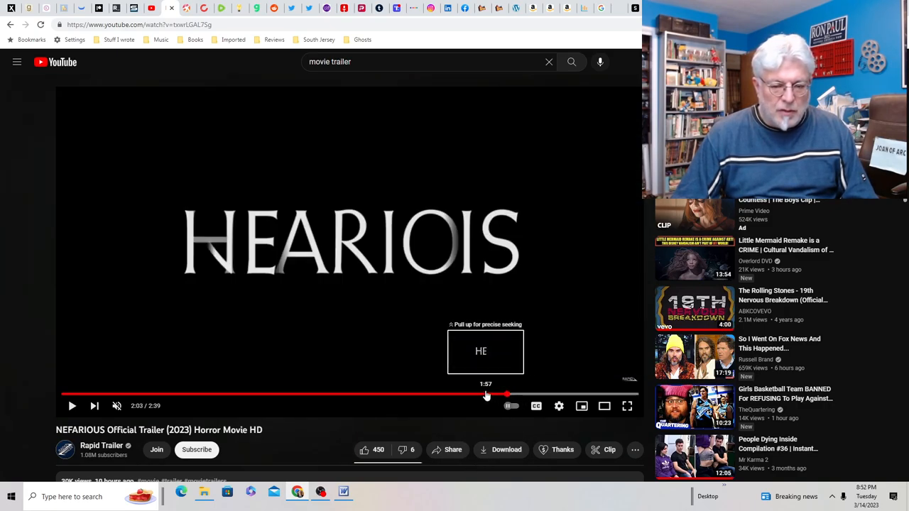
{"action": "left_click_drag", "start_coordinate": [486, 394], "coordinate": [464, 397]}
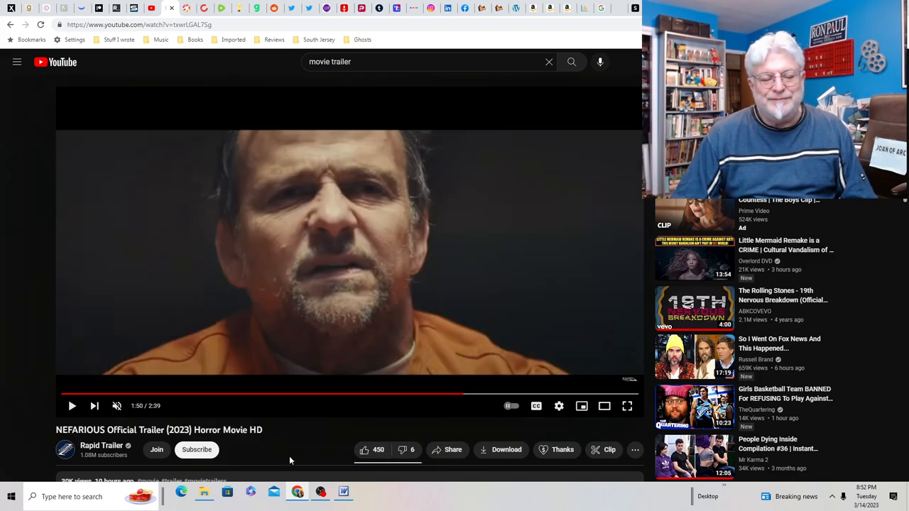
{"action": "mouse_move", "coordinate": [298, 454]}
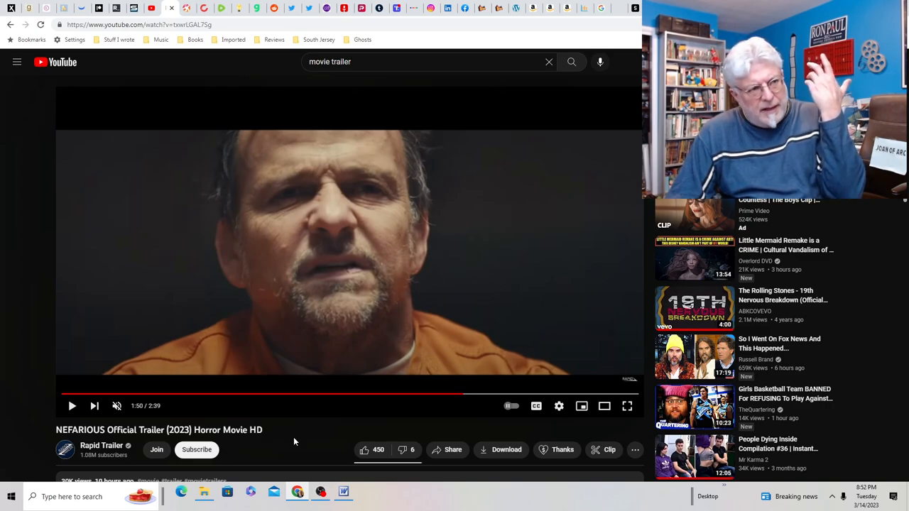
{"action": "mouse_move", "coordinate": [304, 436]}
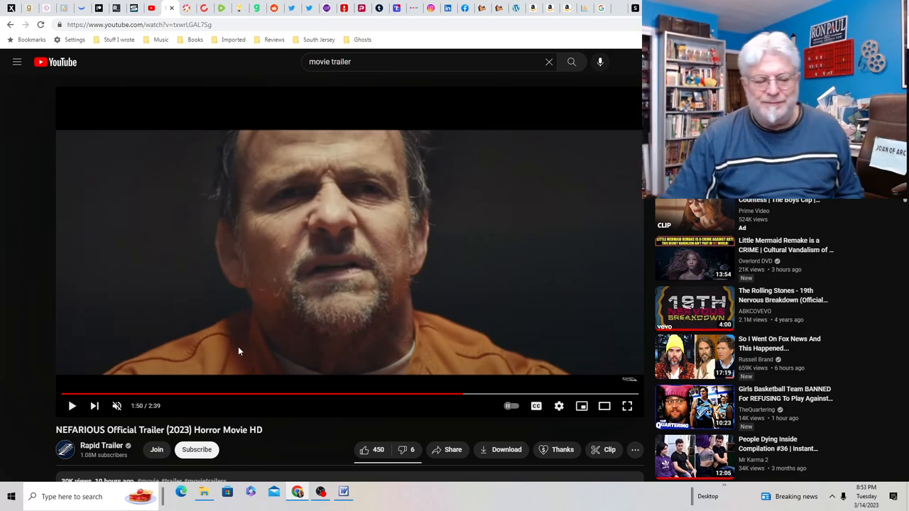
- Scroll below the video and expand the trailer description to show views and upload date
{"action": "scroll", "scroll_direction": "down", "scroll_amount": 3}
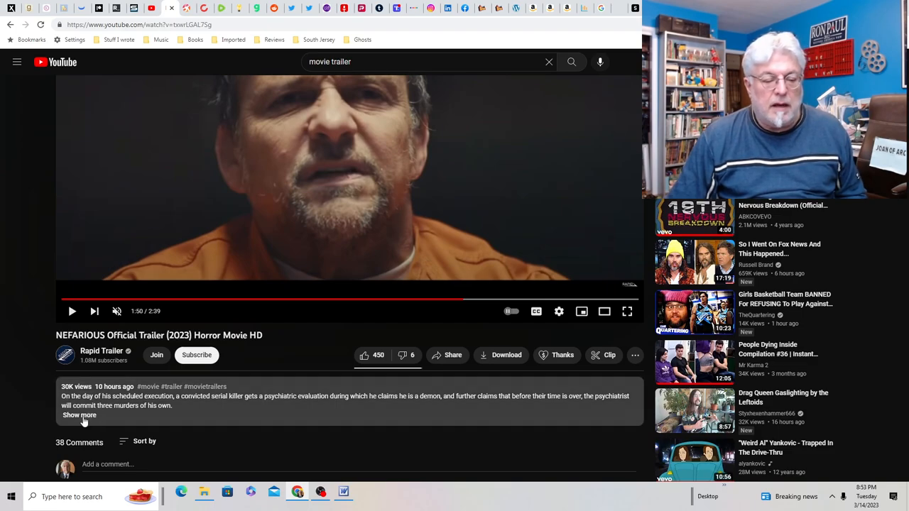
{"action": "left_click", "coordinate": [79, 415]}
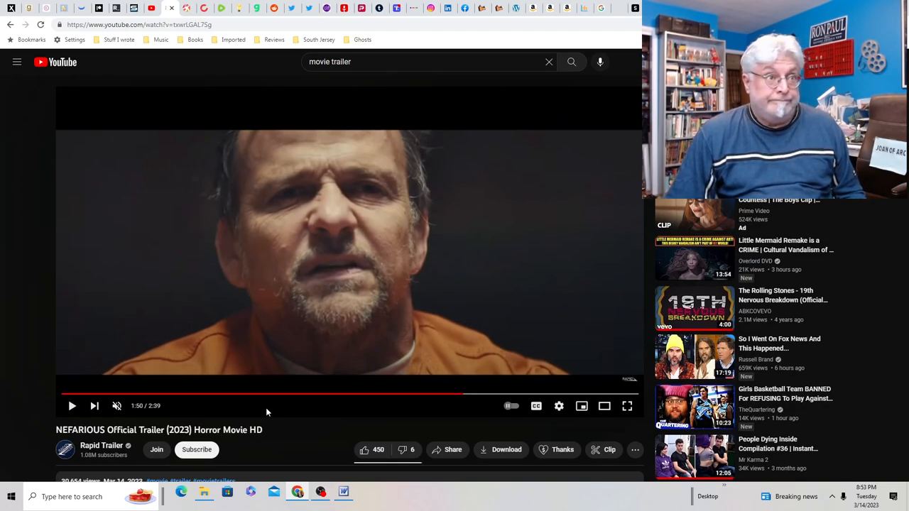
{"action": "mouse_move", "coordinate": [521, 359]}
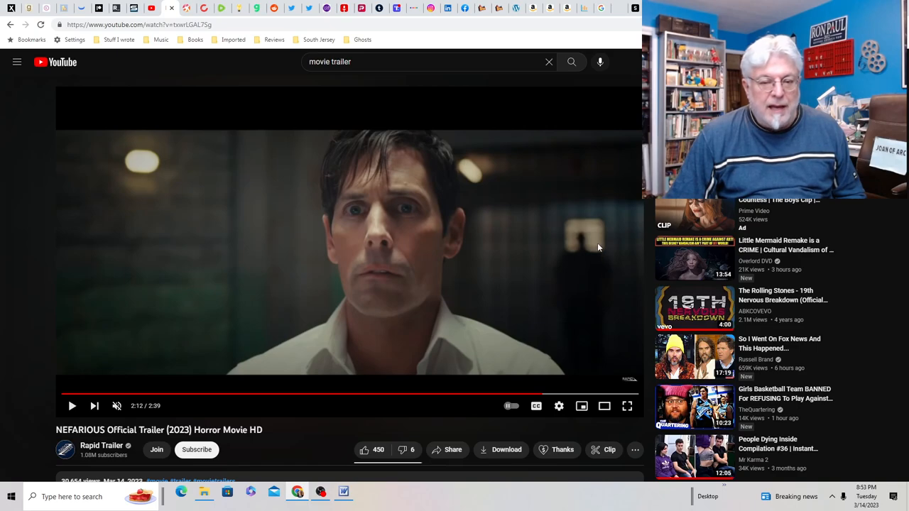
{"action": "mouse_move", "coordinate": [51, 272]}
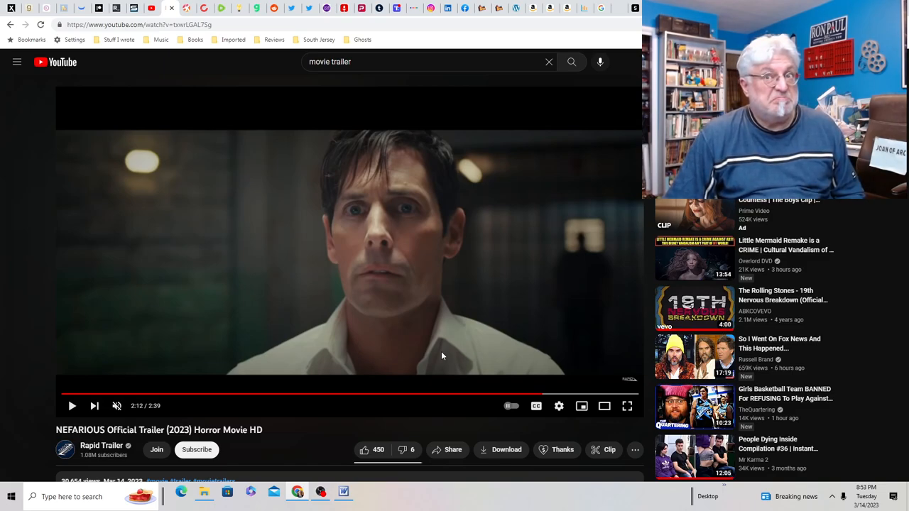
{"action": "mouse_move", "coordinate": [446, 356]}
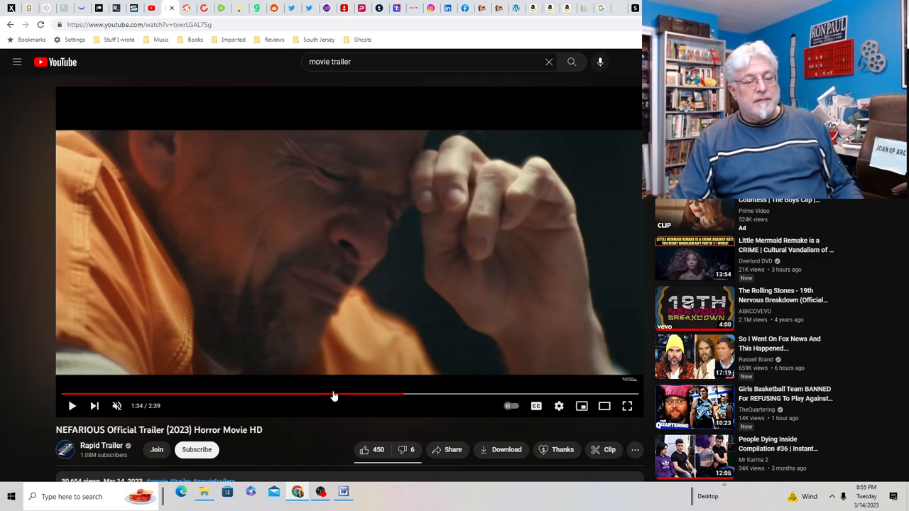
{"action": "mouse_move", "coordinate": [333, 394]}
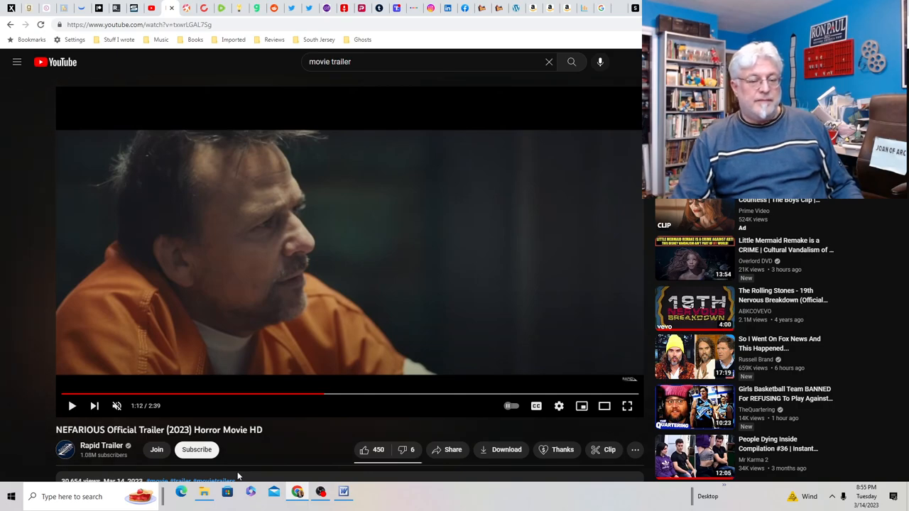
{"action": "mouse_move", "coordinate": [269, 286]}
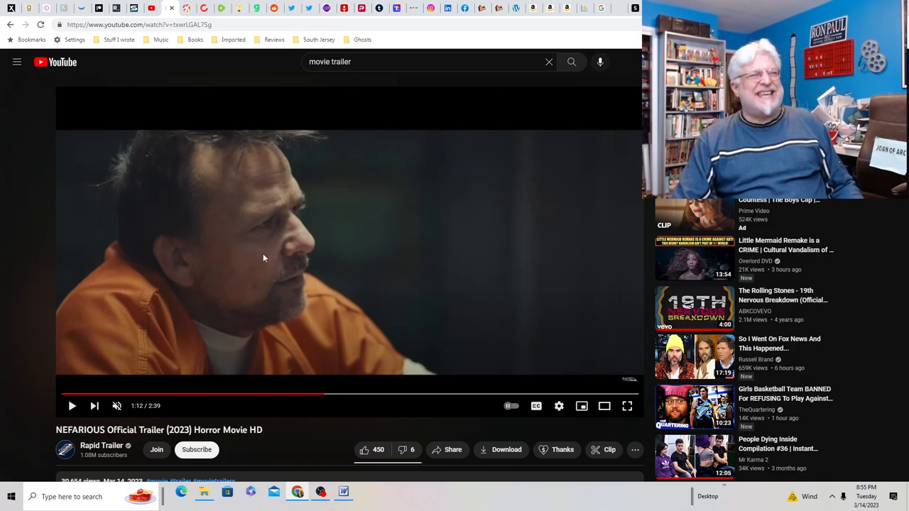
{"action": "mouse_move", "coordinate": [262, 253]}
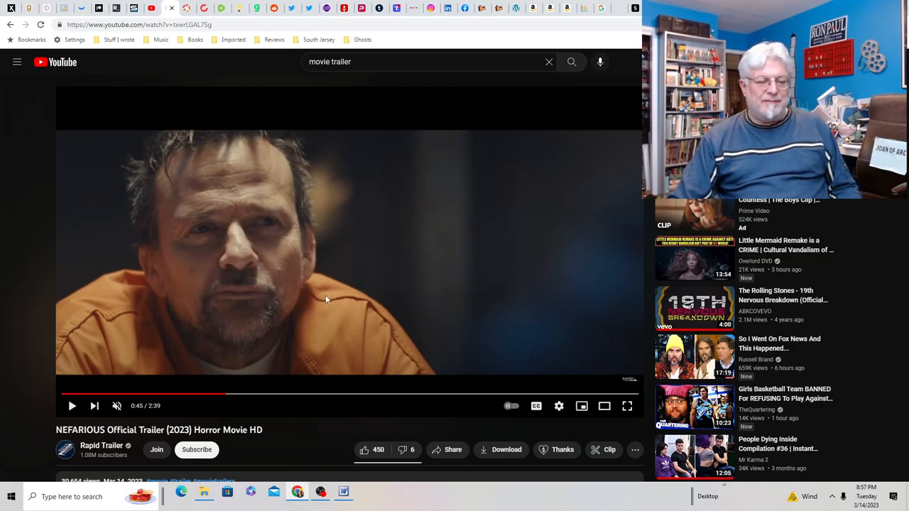
{"action": "mouse_move", "coordinate": [419, 317]}
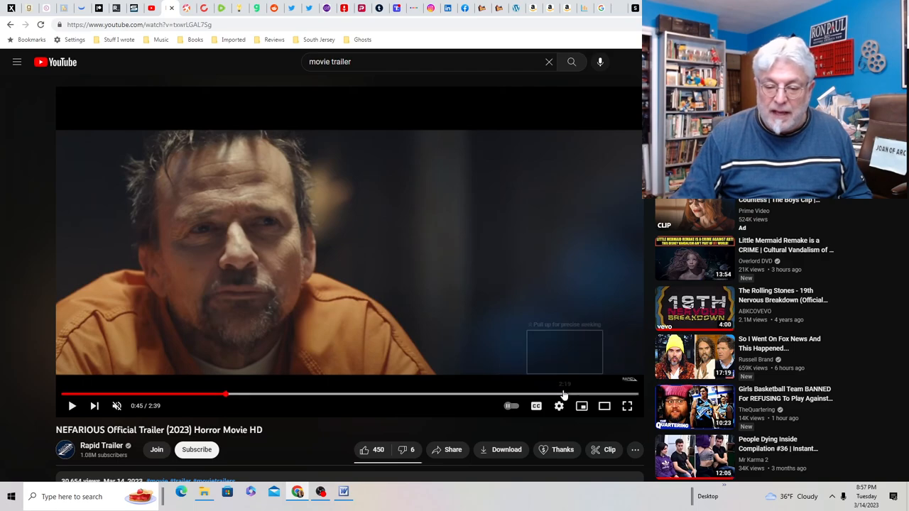
- Jump to 2:16 to show the 'In Theaters April 14th' release card
{"action": "left_click", "coordinate": [558, 393]}
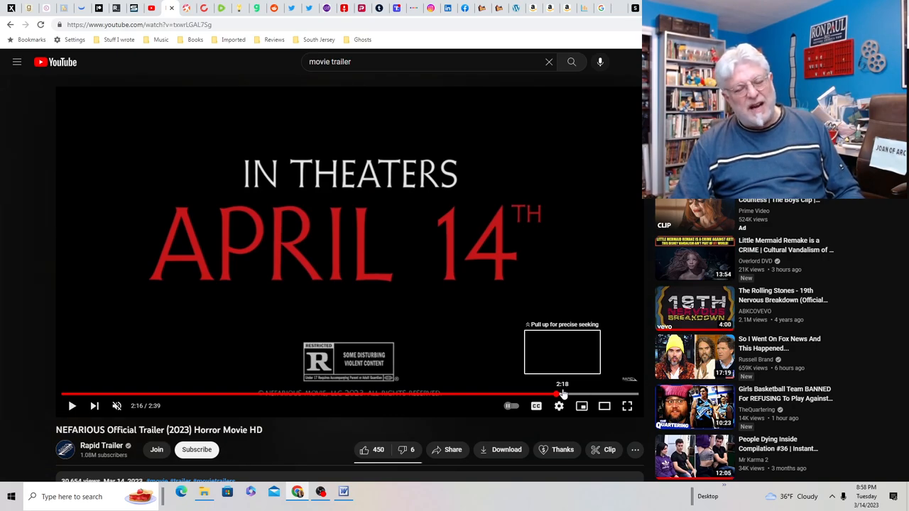
{"action": "mouse_move", "coordinate": [449, 401]}
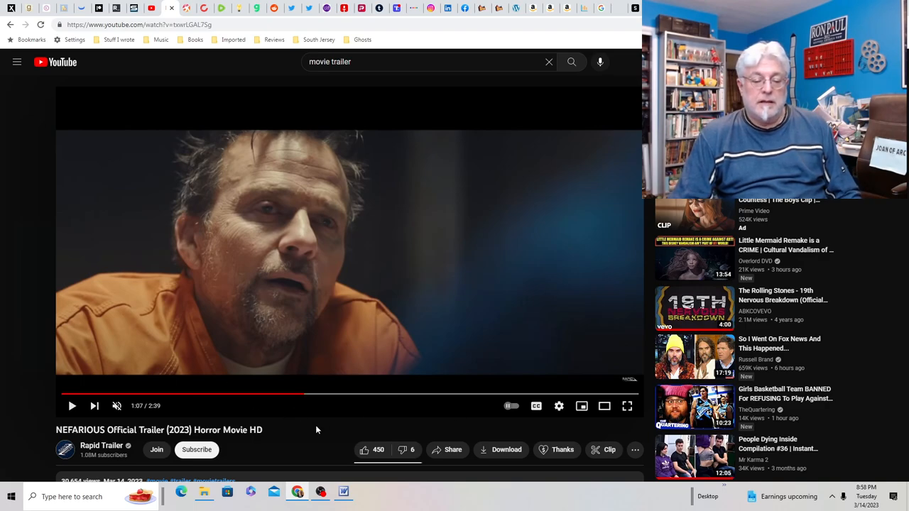
{"action": "scroll", "scroll_direction": "down", "scroll_amount": 3}
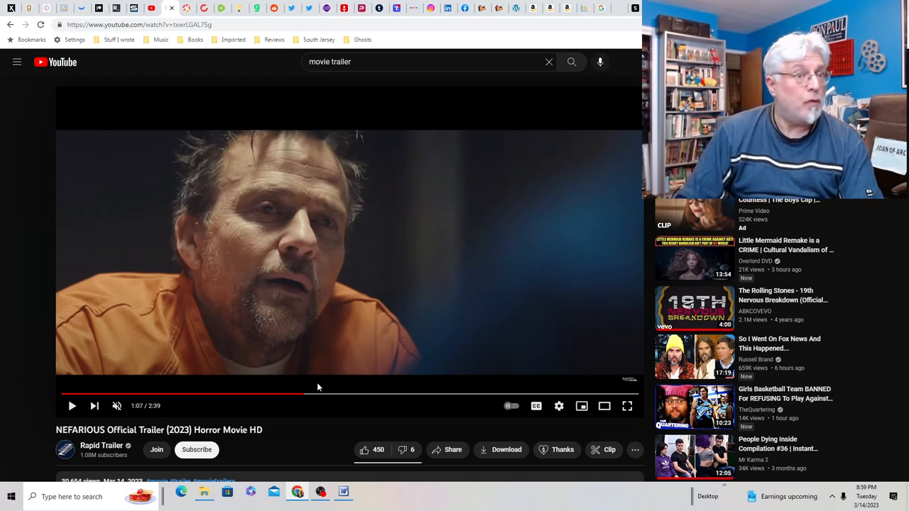
{"action": "mouse_move", "coordinate": [401, 370]}
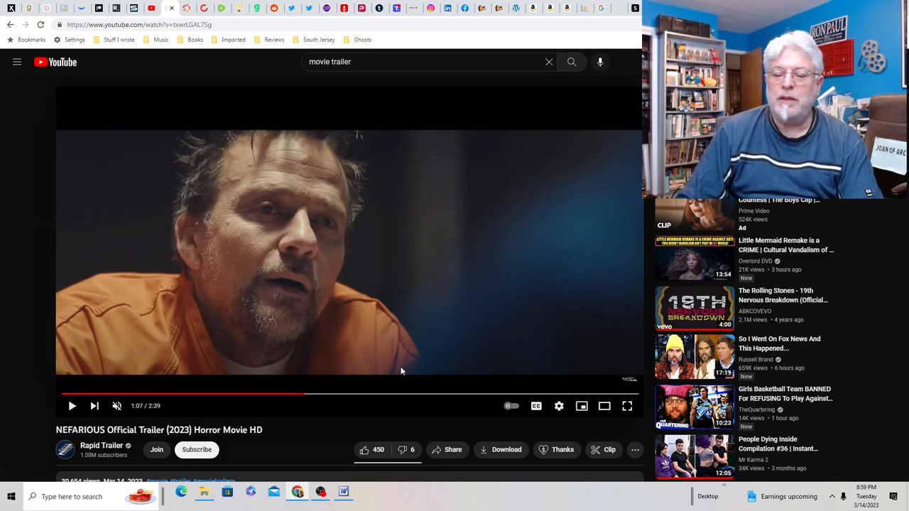